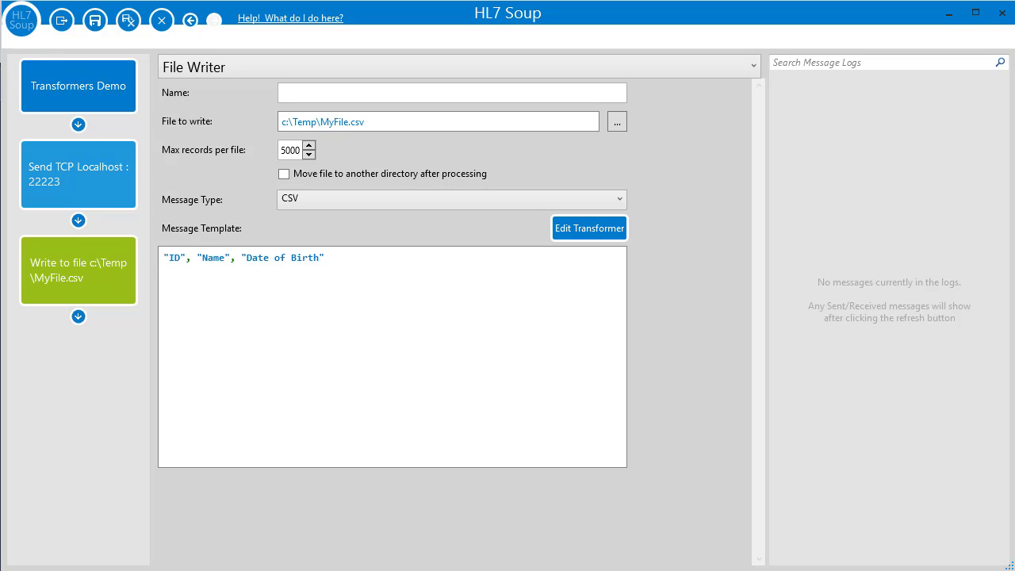
# - Map the Family Name (PID-5.1) into the CSV [1] Name column
pyautogui.click(589, 228)
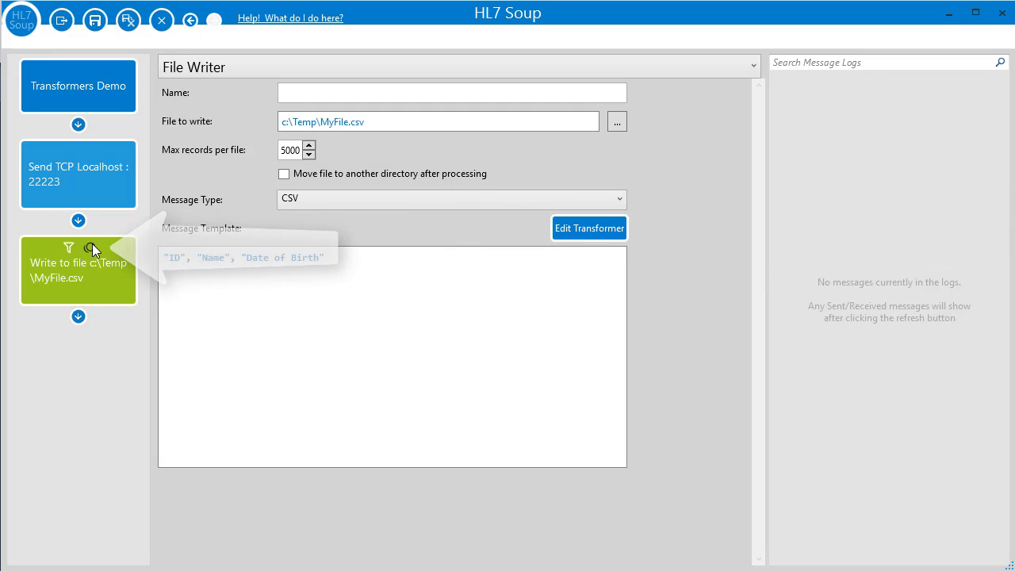
pyautogui.moveTo(92, 249)
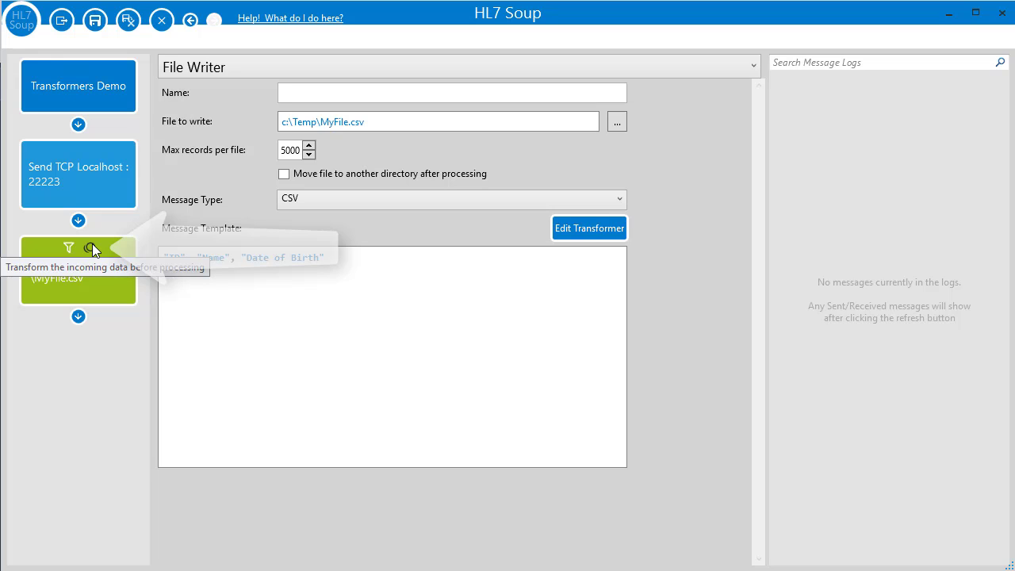
pyautogui.click(589, 228)
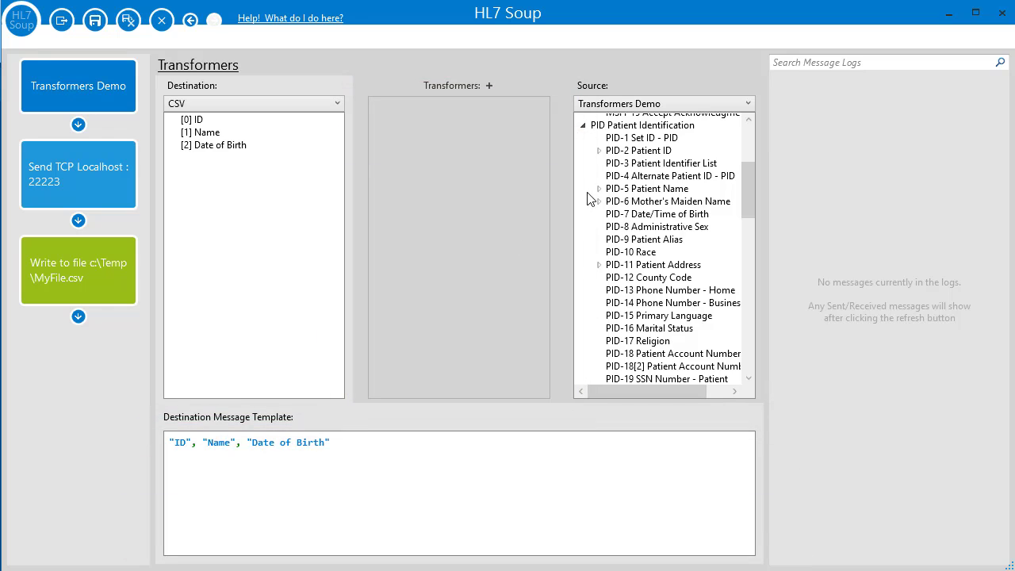
pyautogui.click(600, 188)
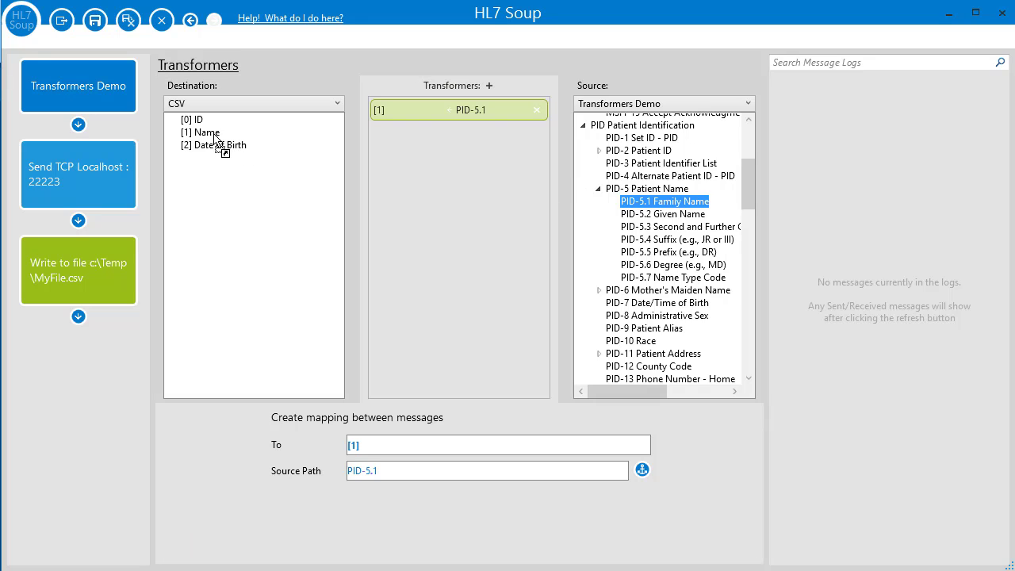
pyautogui.moveTo(284, 193)
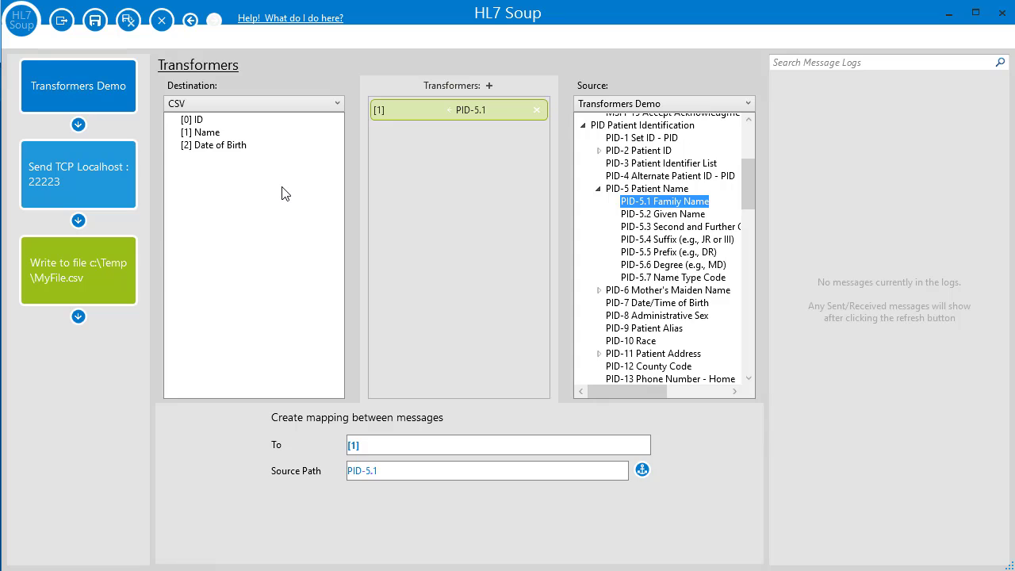
pyautogui.moveTo(645, 136)
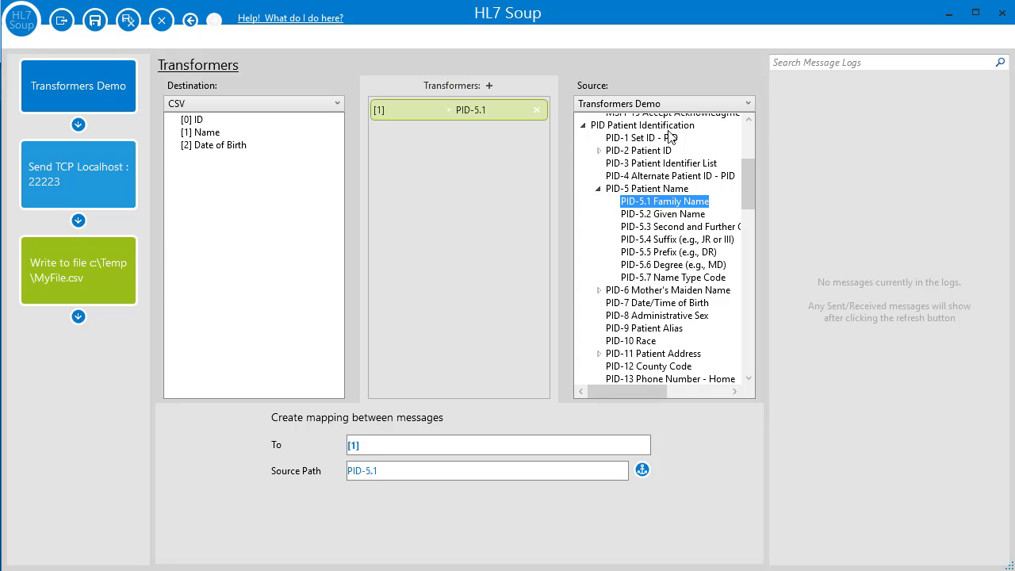
pyautogui.moveTo(752, 107)
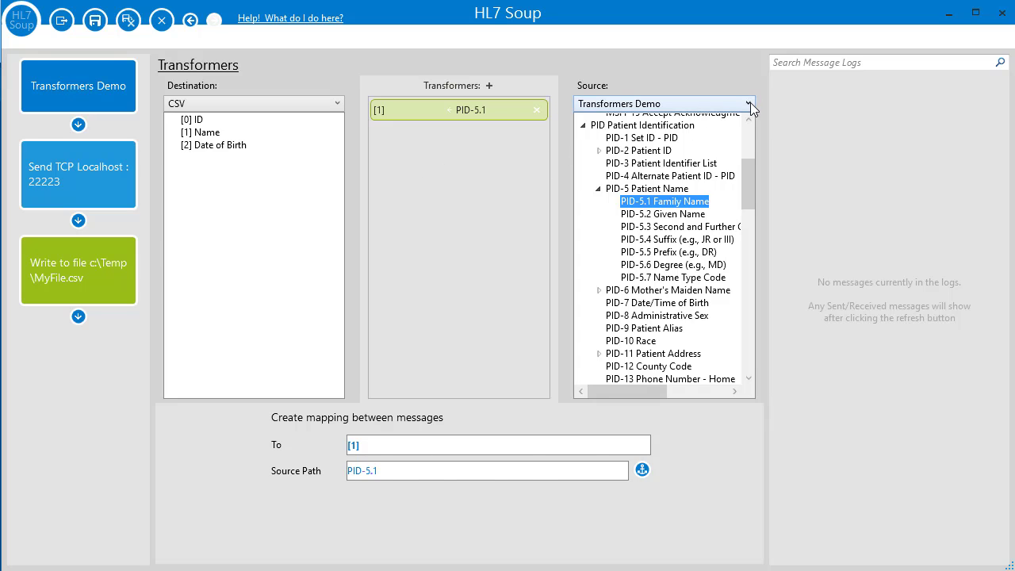
# - Switch the source to 'Send TCP Localhost : 22223 Response', exposing MSH and MSA fields
pyautogui.click(750, 104)
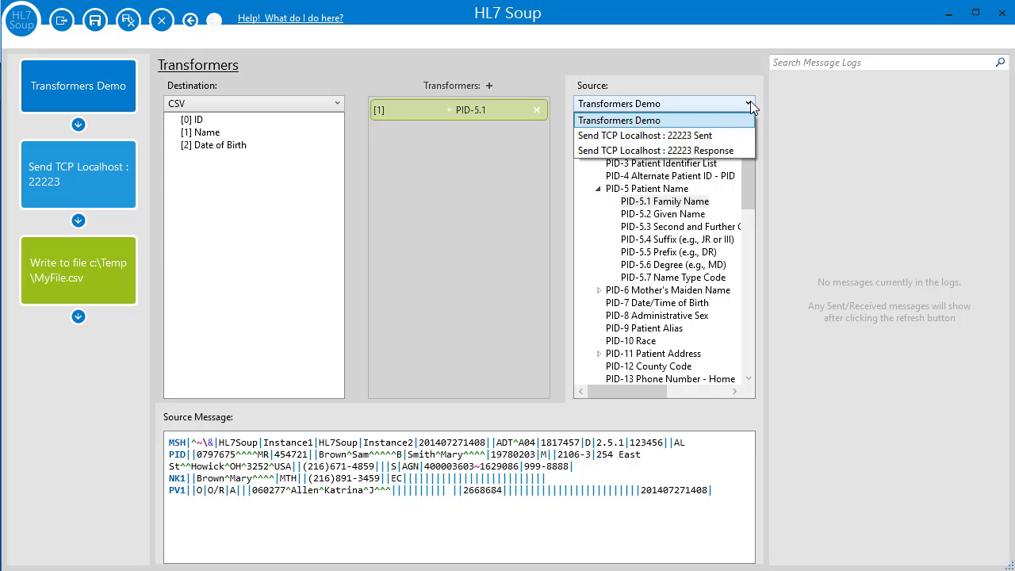
pyautogui.moveTo(665, 135)
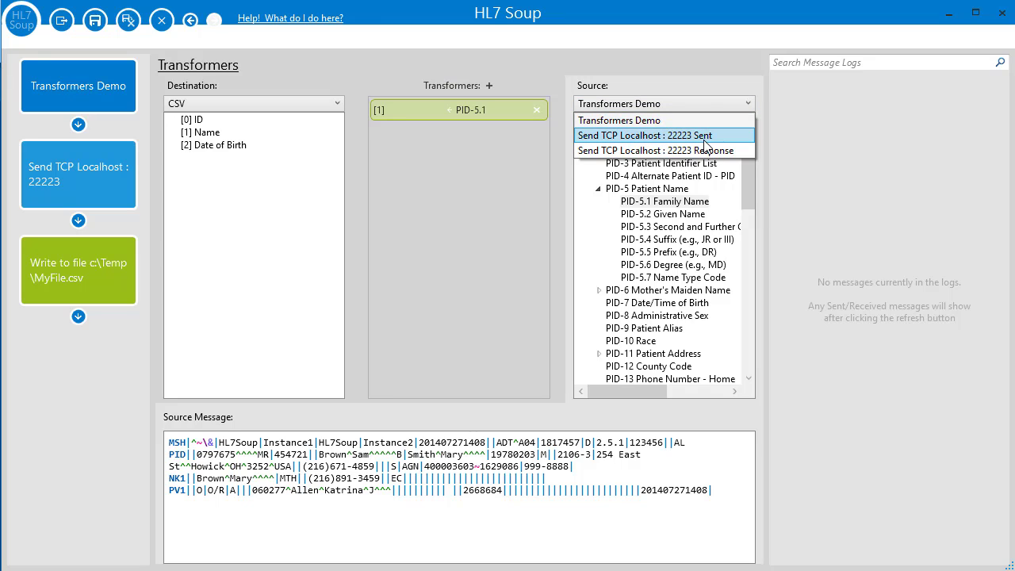
pyautogui.click(664, 135)
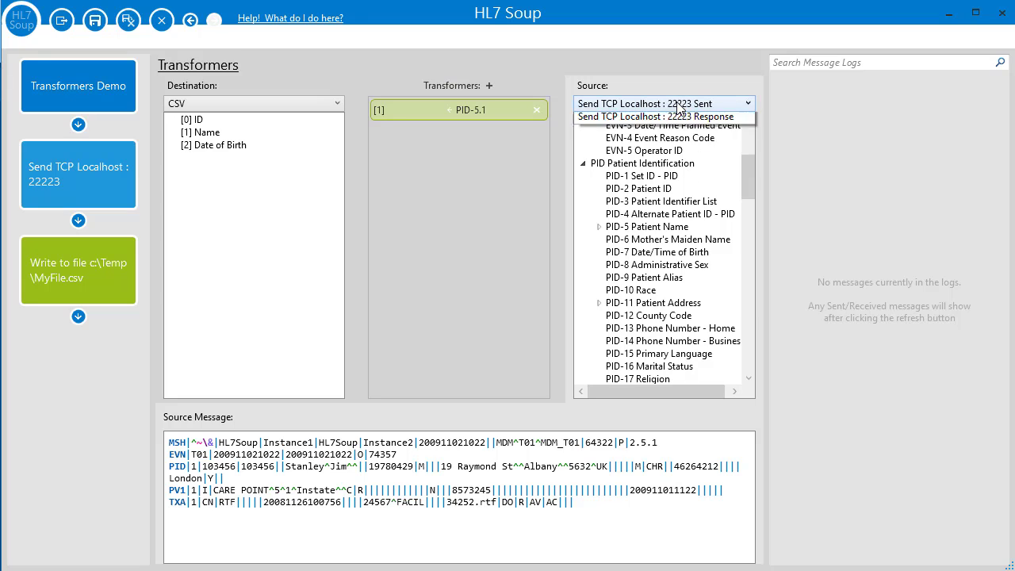
pyautogui.click(661, 117)
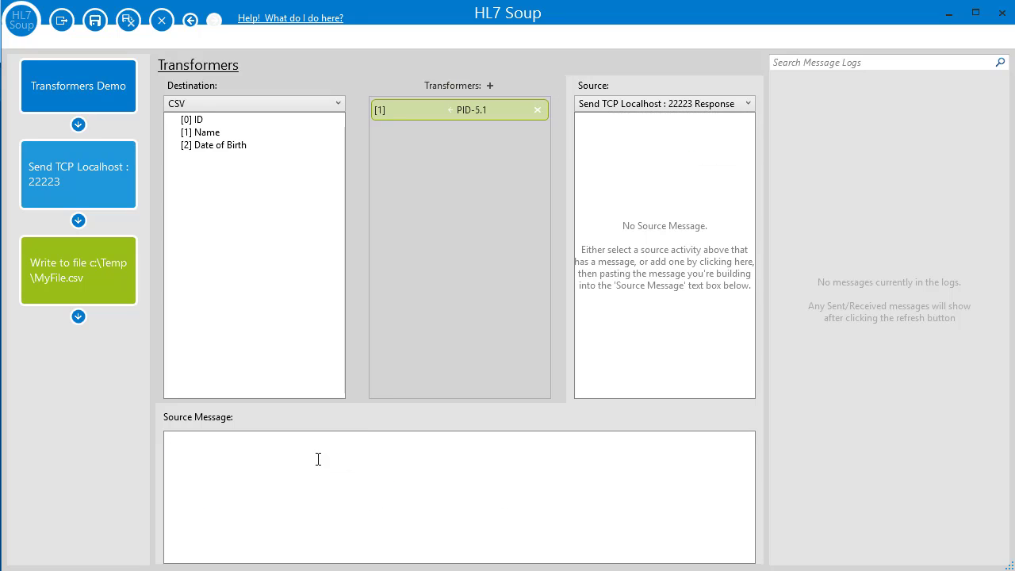
pyautogui.rightClick(318, 459)
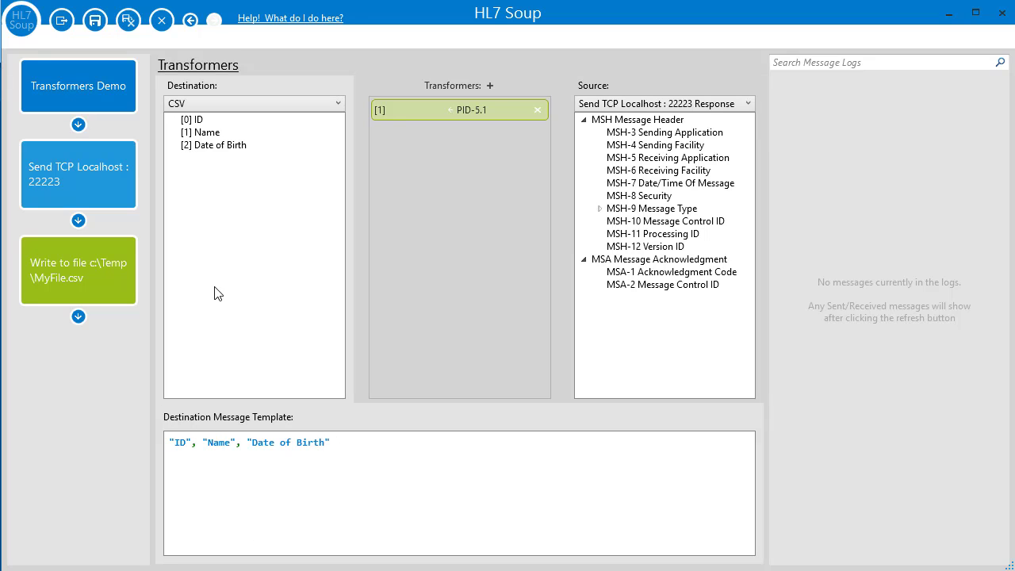
pyautogui.moveTo(295, 467)
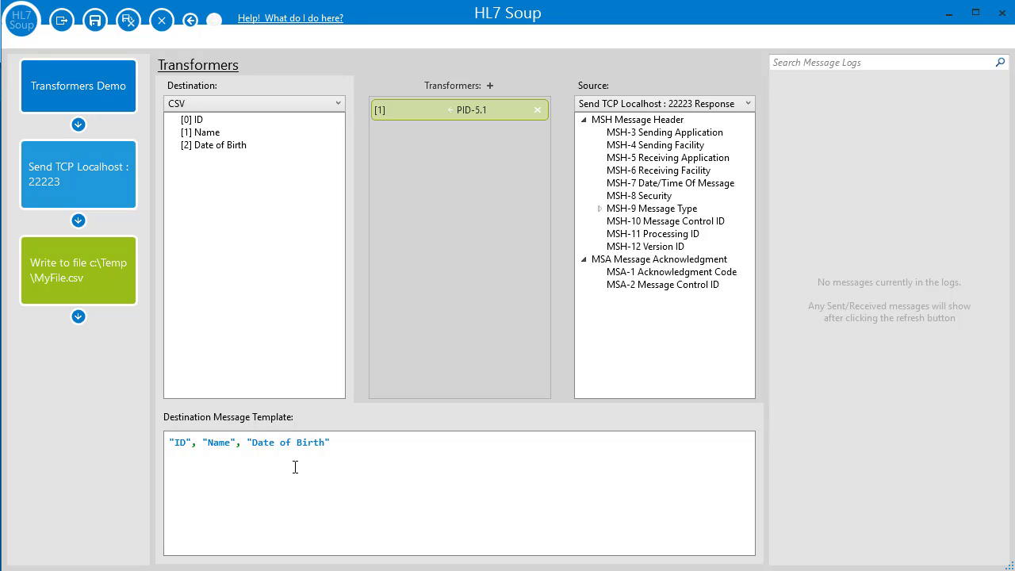
# - Set the [1] Name mapping's source path to PID-2 Patient ID from Transformers Demo
pyautogui.click(426, 109)
pyautogui.write('PID-5.2')
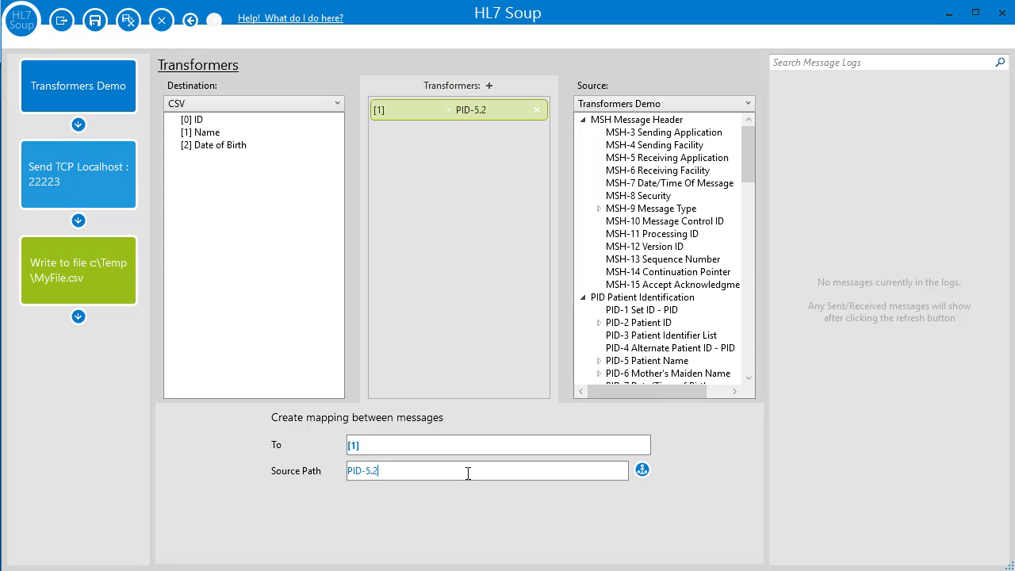
pyautogui.click(639, 322)
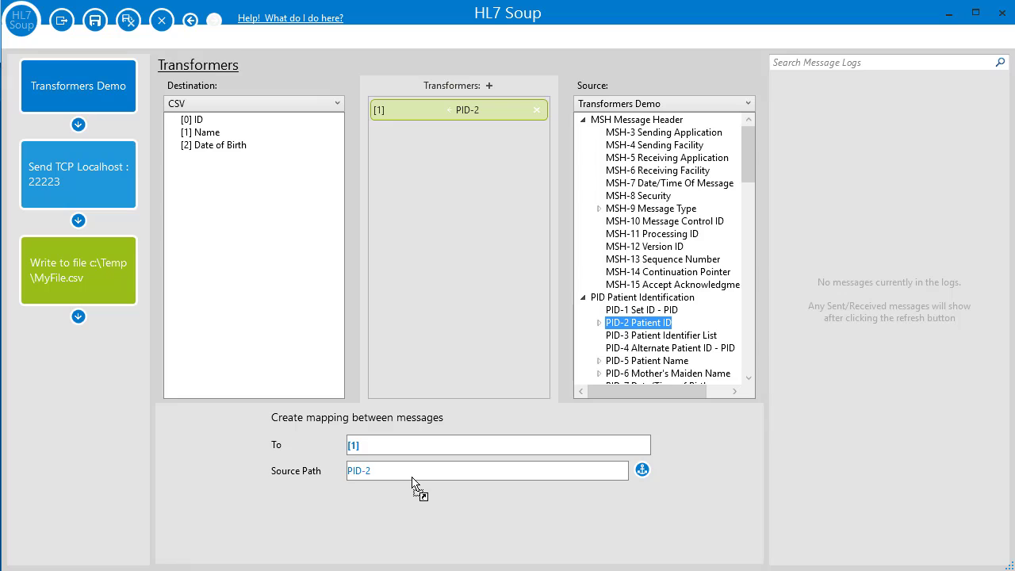
pyautogui.click(641, 469)
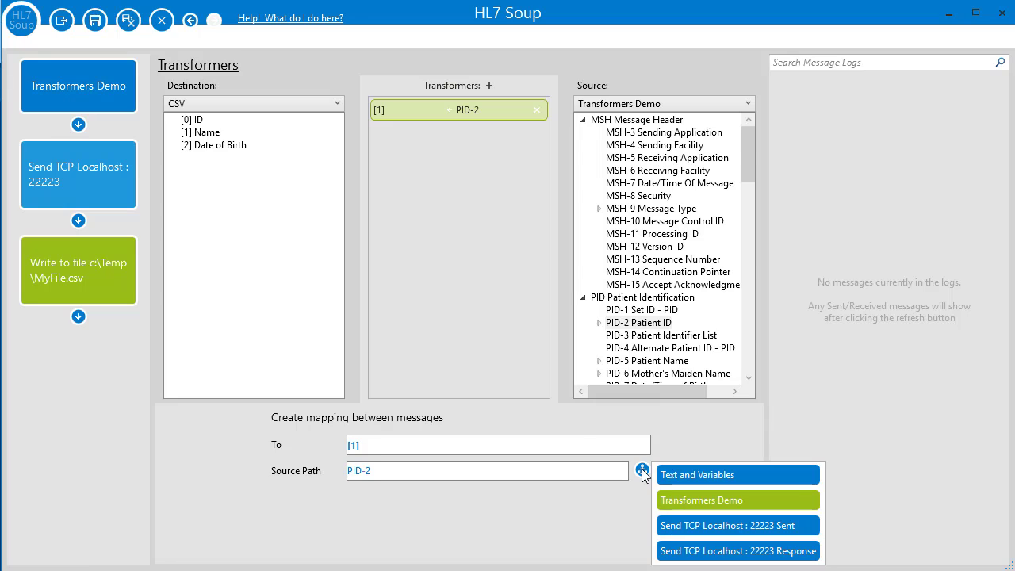
pyautogui.click(577, 431)
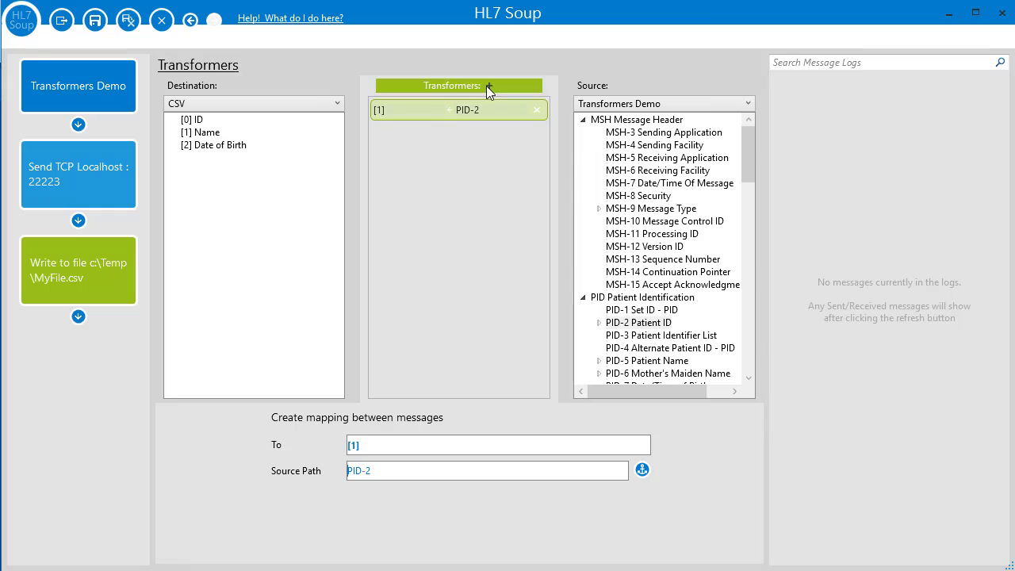
# - Add a variable transformer named FileId with sample value 12
pyautogui.click(488, 85)
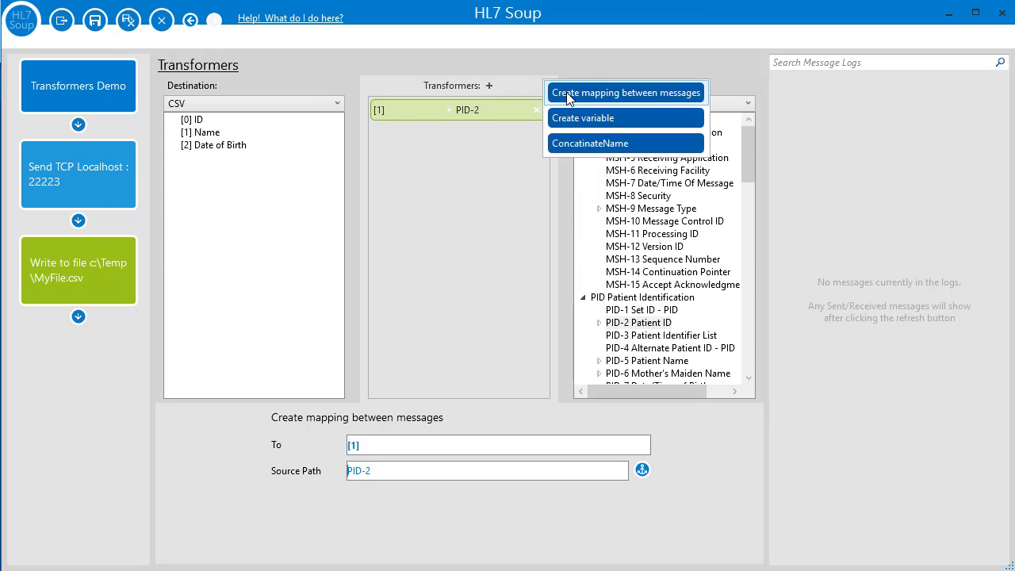
pyautogui.moveTo(642, 129)
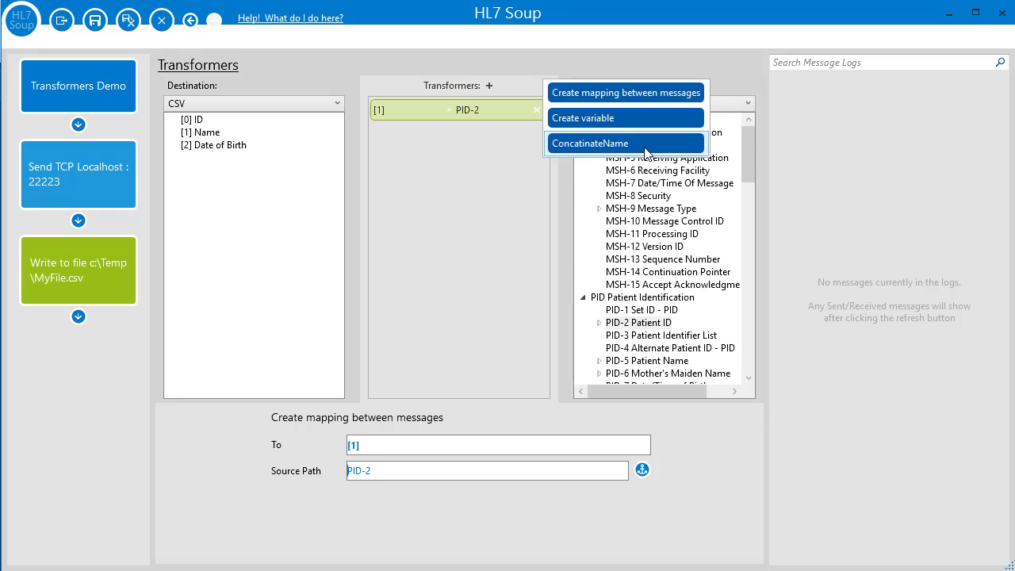
pyautogui.click(583, 118)
pyautogui.write('Fileld')
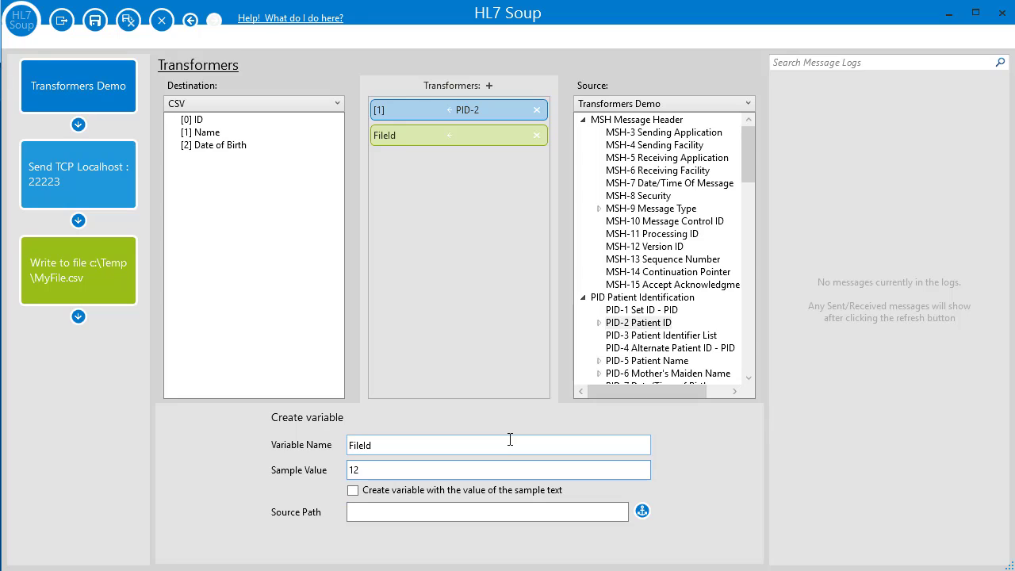
# - Insert ${FileId} into the output path c:\Temp\MyFile${FileId}.csv and reopen the transformers
pyautogui.click(78, 270)
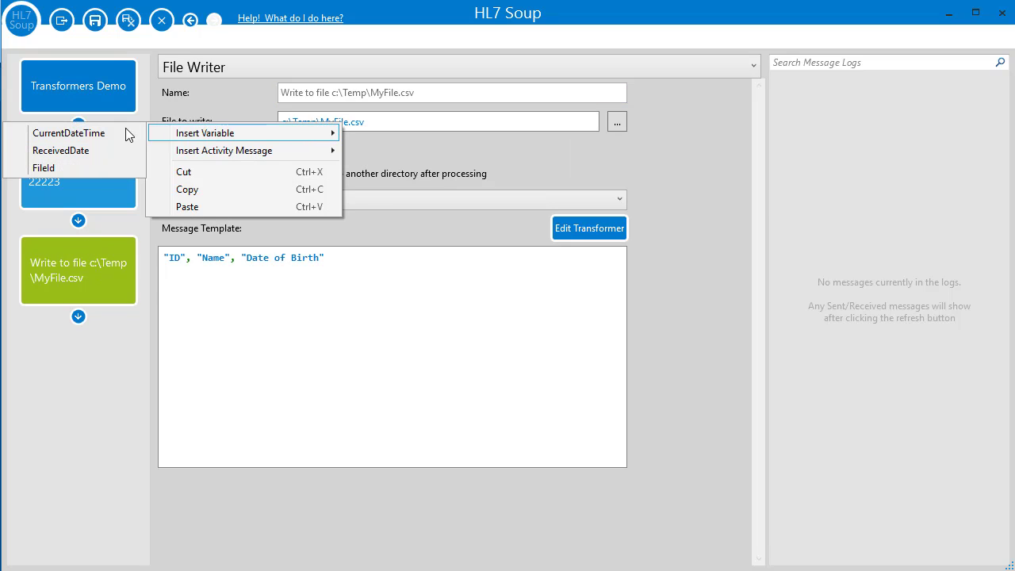
pyautogui.click(44, 167)
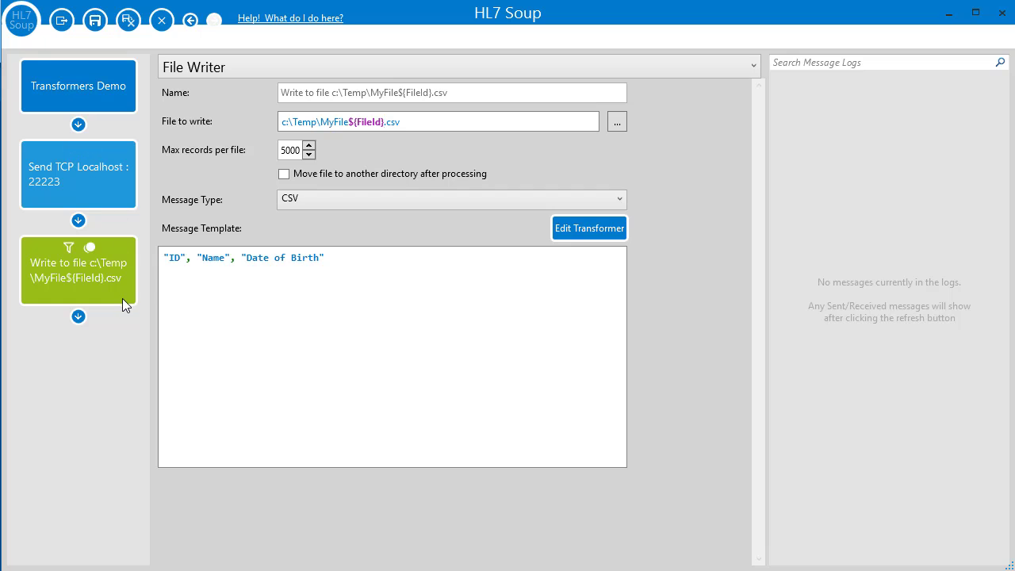
pyautogui.click(590, 228)
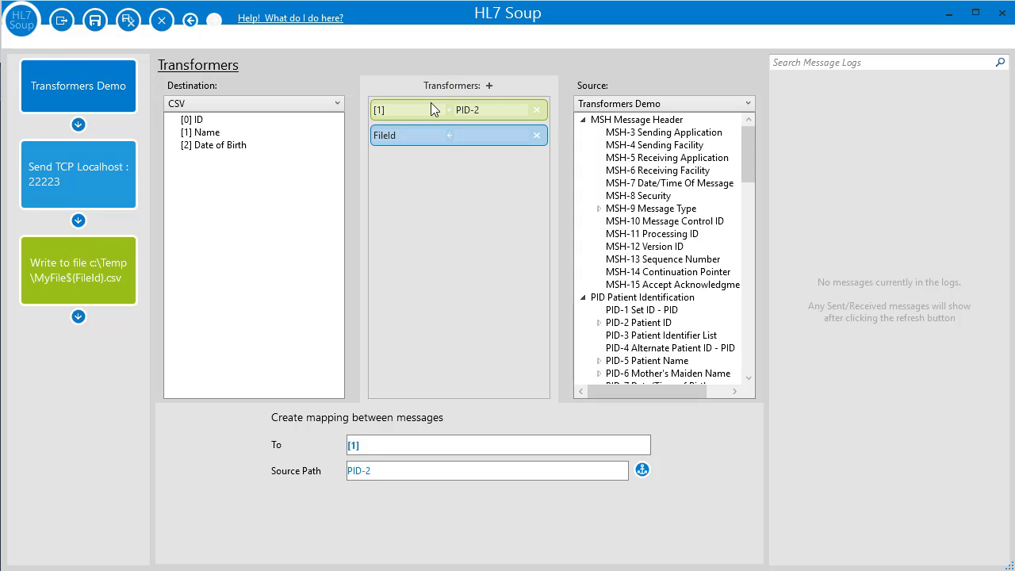
# - Add Last Name and First Name variables, and Full Name from ${Last Name}, ${First Name}
pyautogui.scroll(-3)
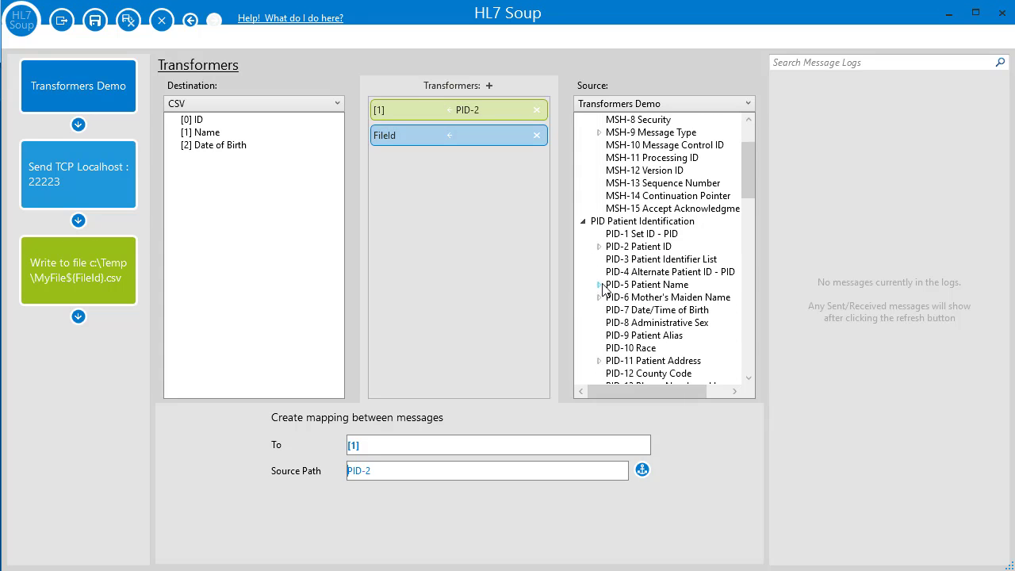
pyautogui.click(667, 297)
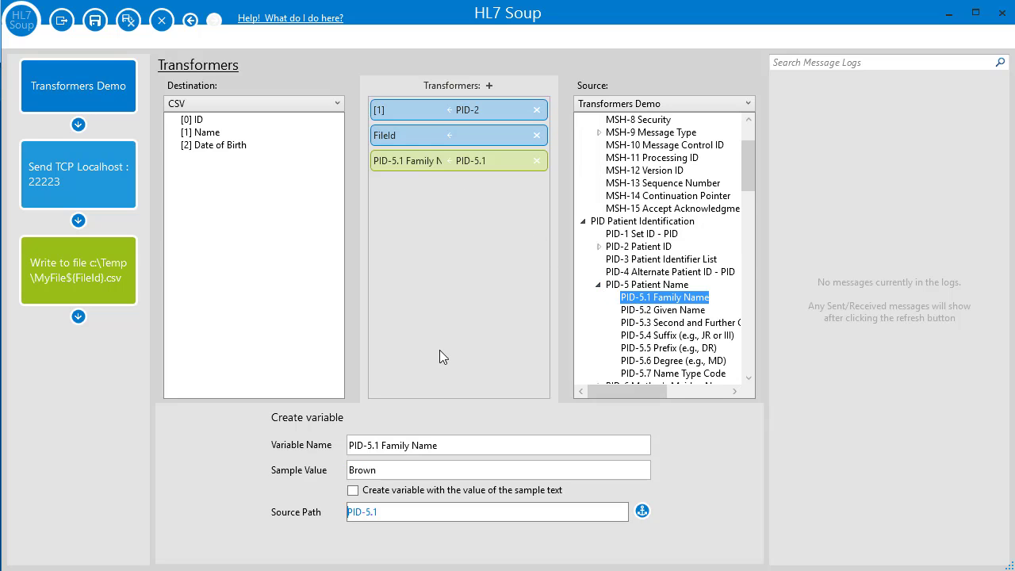
pyautogui.write('Last')
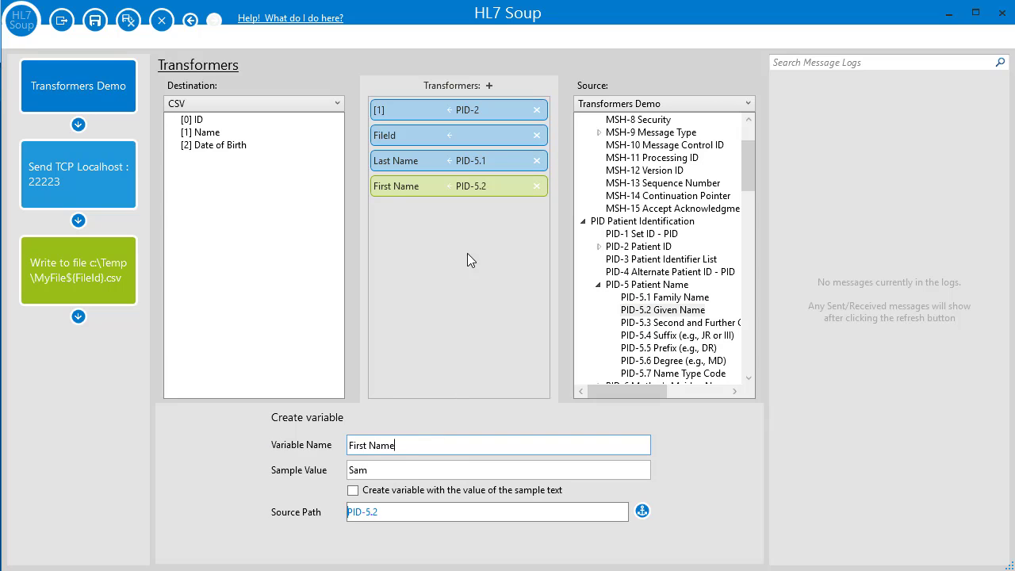
pyautogui.click(499, 85)
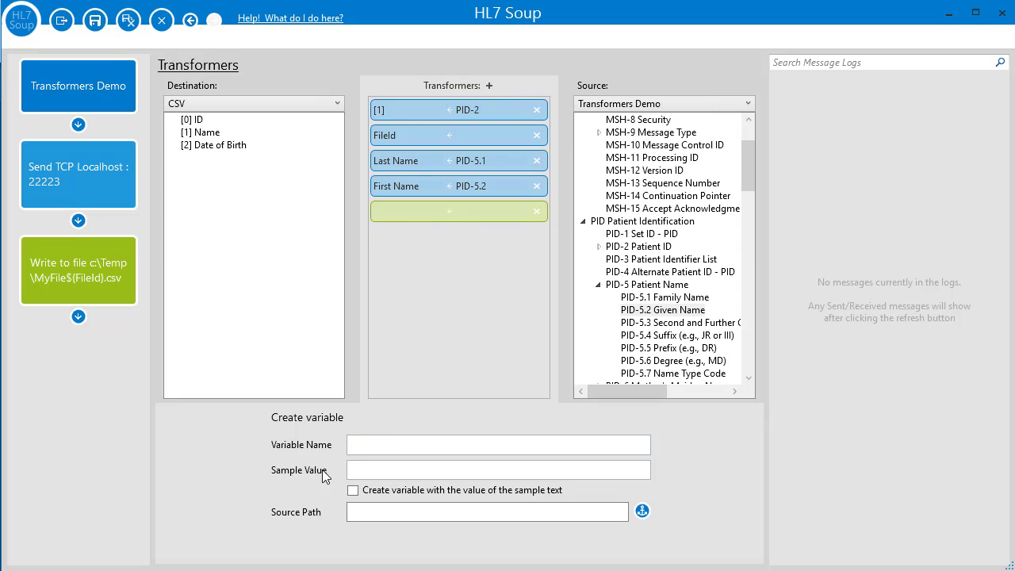
pyautogui.write('Full Name')
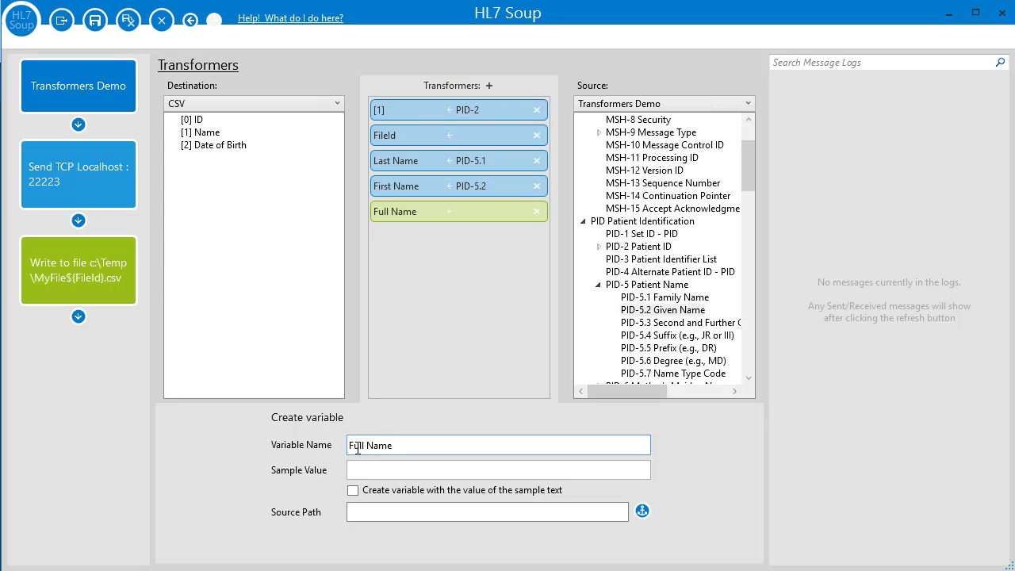
pyautogui.write('John, Smith')
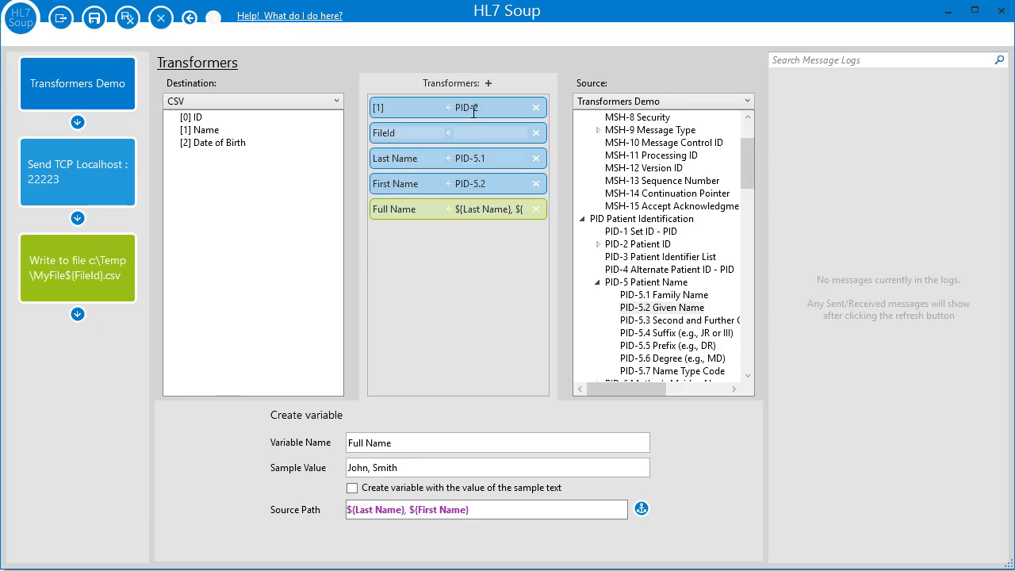
# - Replace the [1] mapping's PID-2 source with the ${Full Name} variable
pyautogui.click(444, 107)
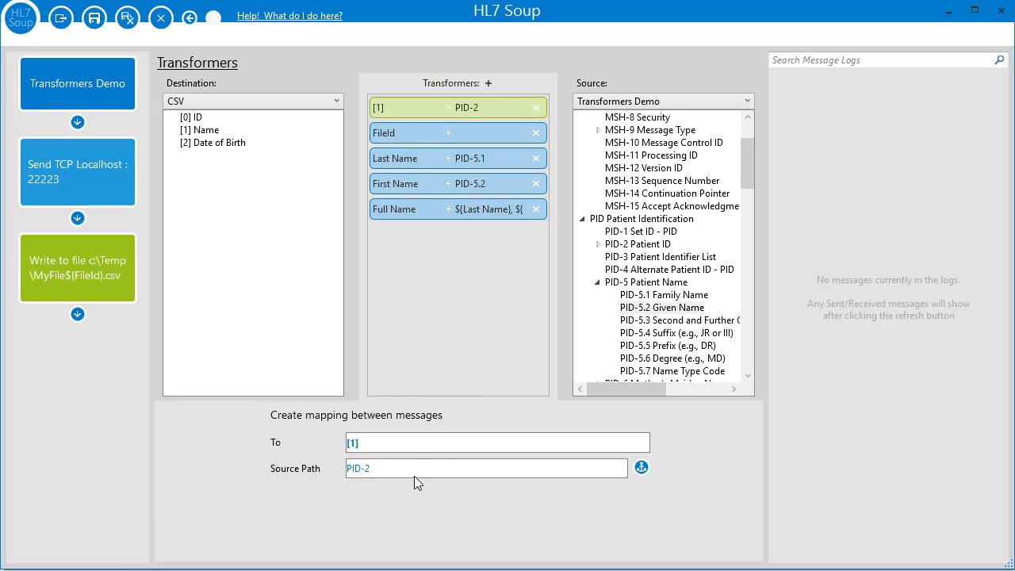
pyautogui.click(641, 467)
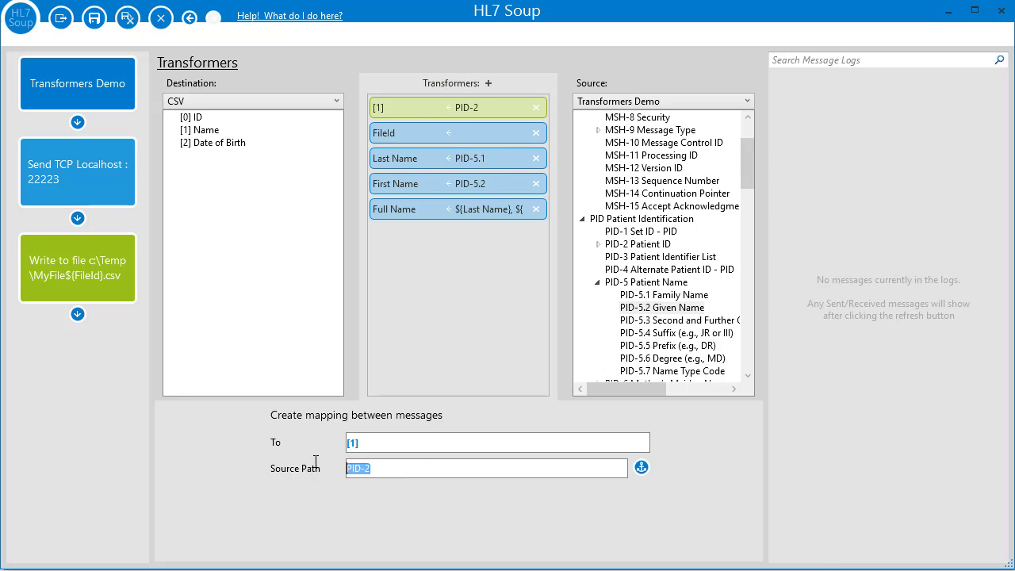
pyautogui.rightClick(487, 468)
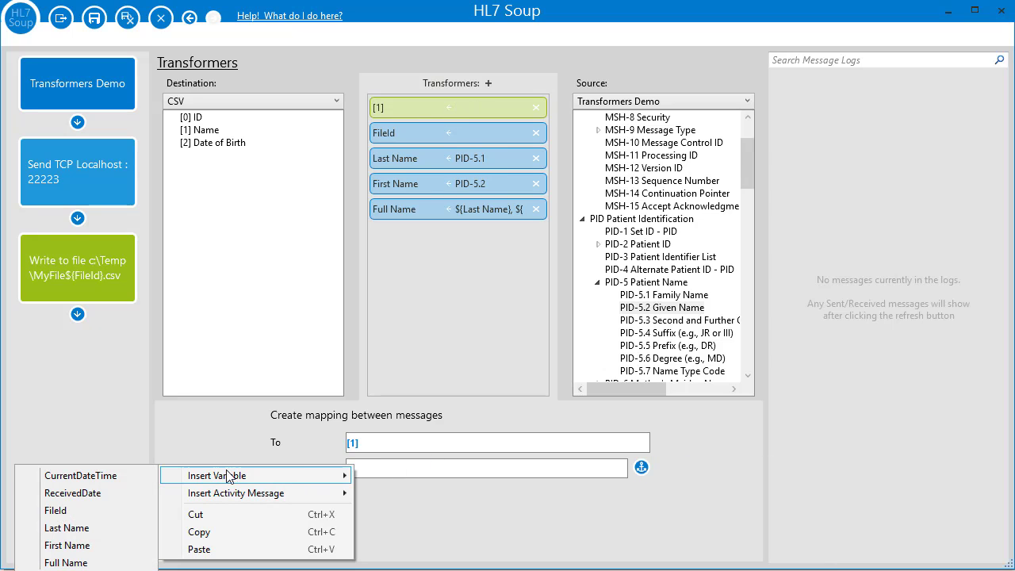
pyautogui.click(67, 564)
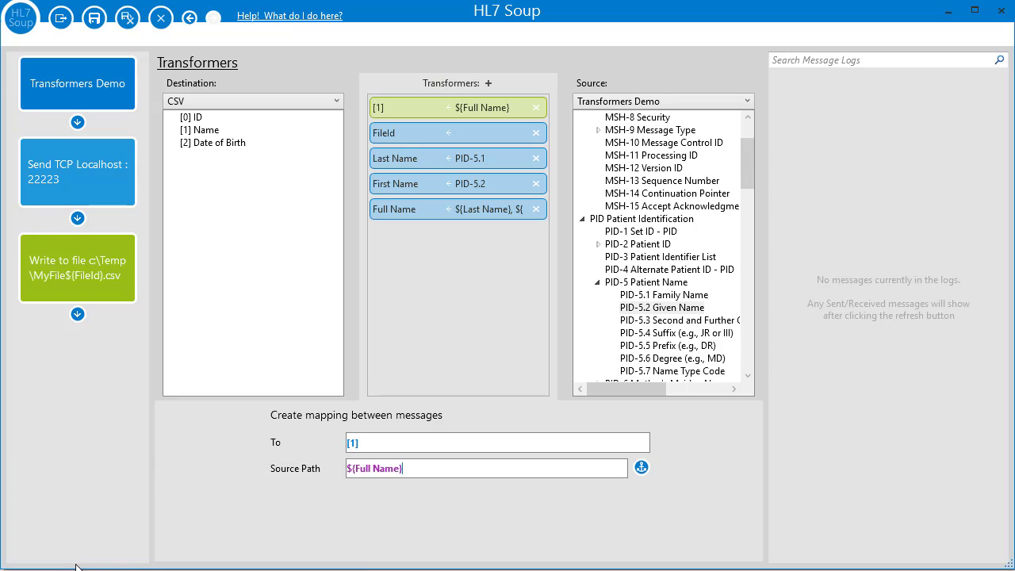
pyautogui.moveTo(455, 123)
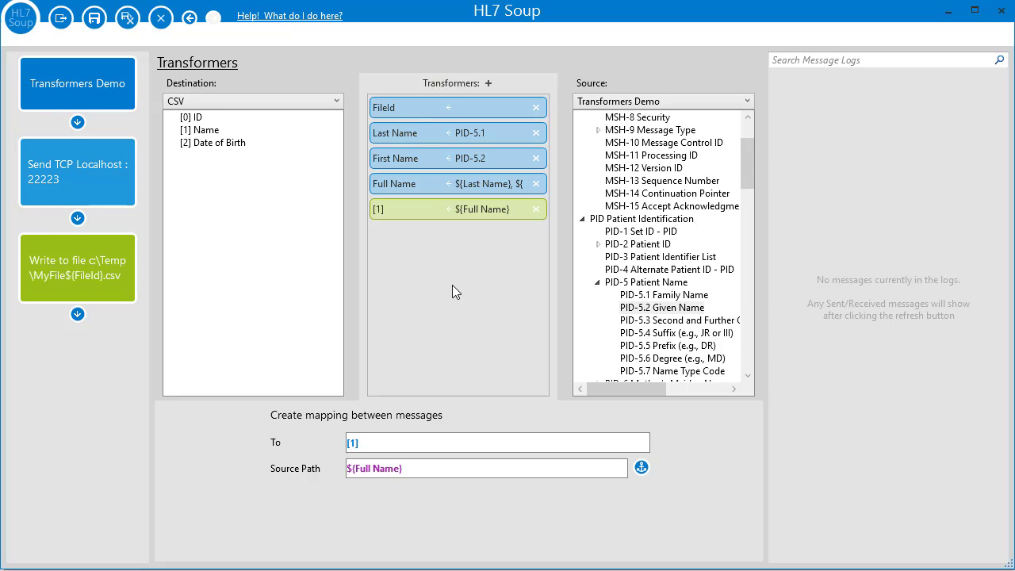
pyautogui.moveTo(456, 283)
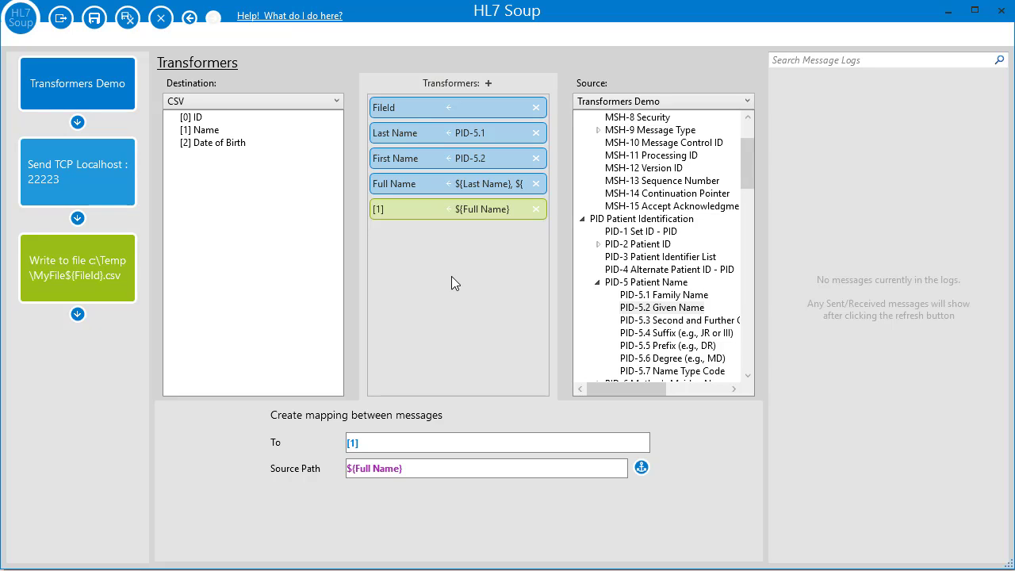
# - Add ConcatinateName with LastName from PID-5.1 and FirstName from PID-5.2
pyautogui.click(488, 84)
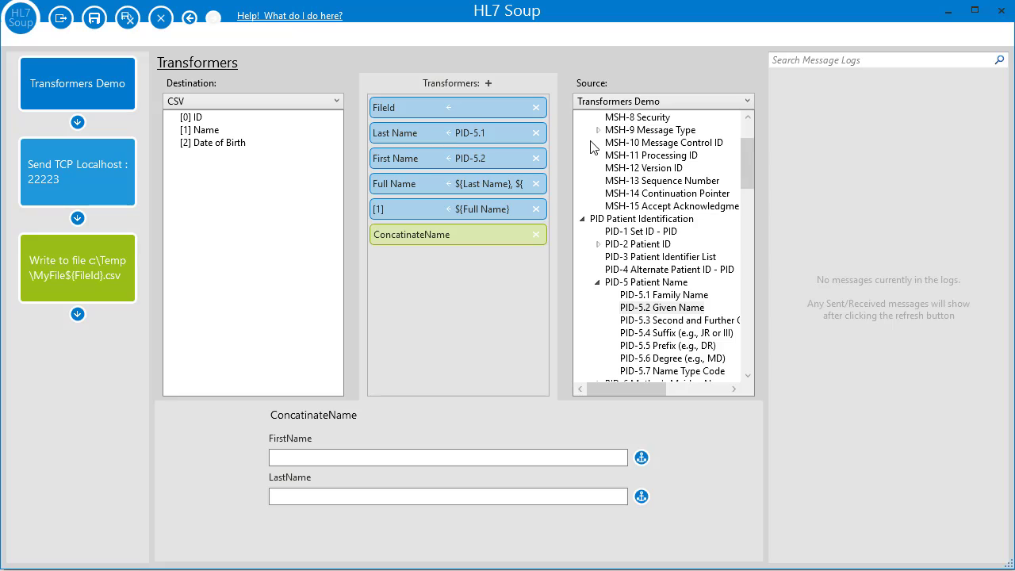
pyautogui.moveTo(680, 296)
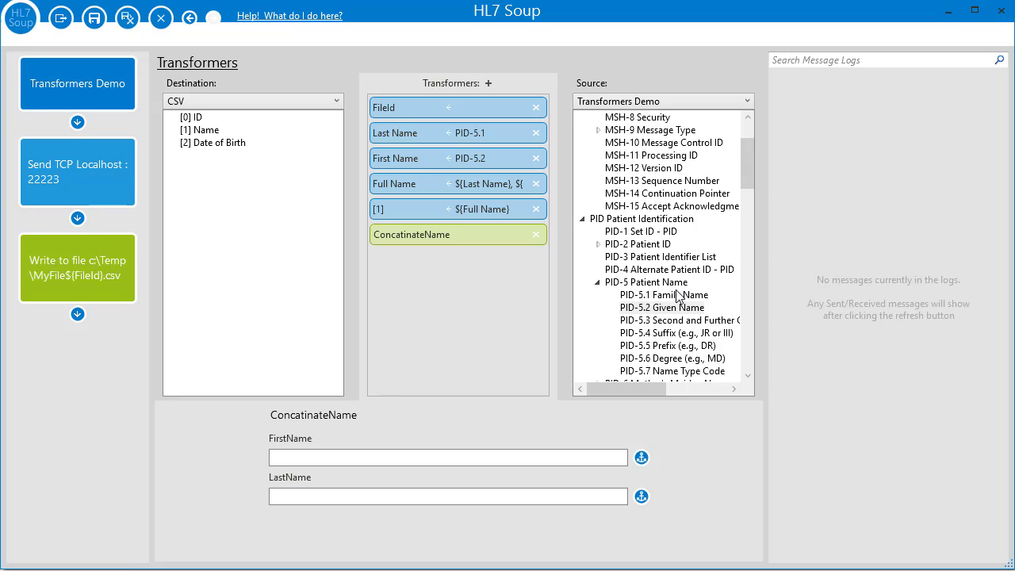
pyautogui.click(663, 295)
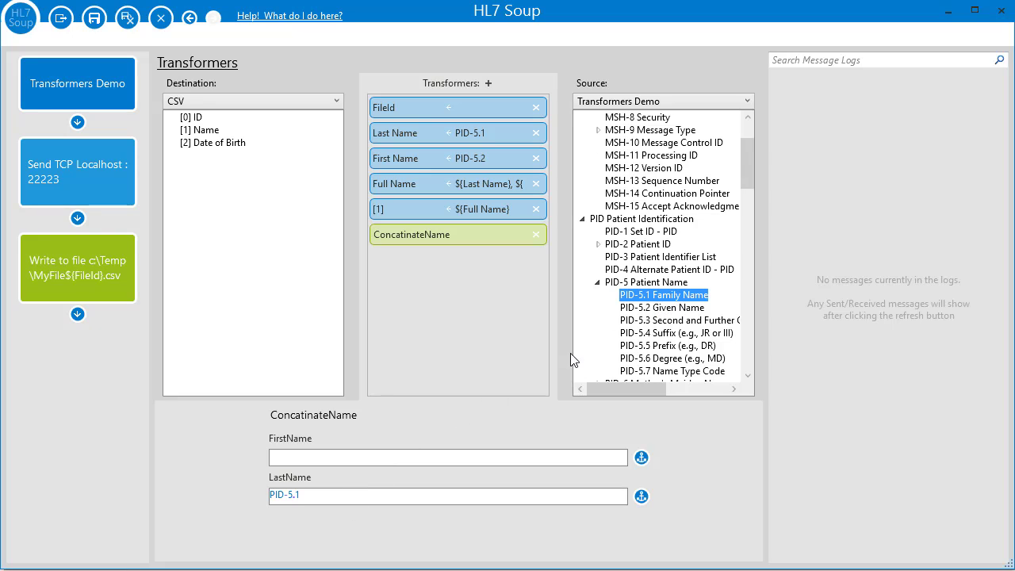
pyautogui.click(661, 307)
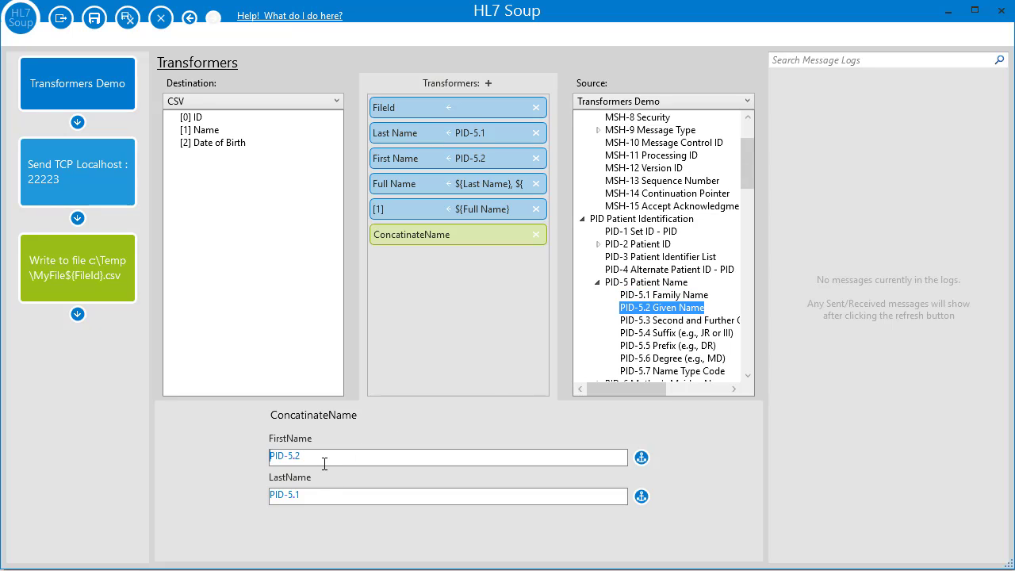